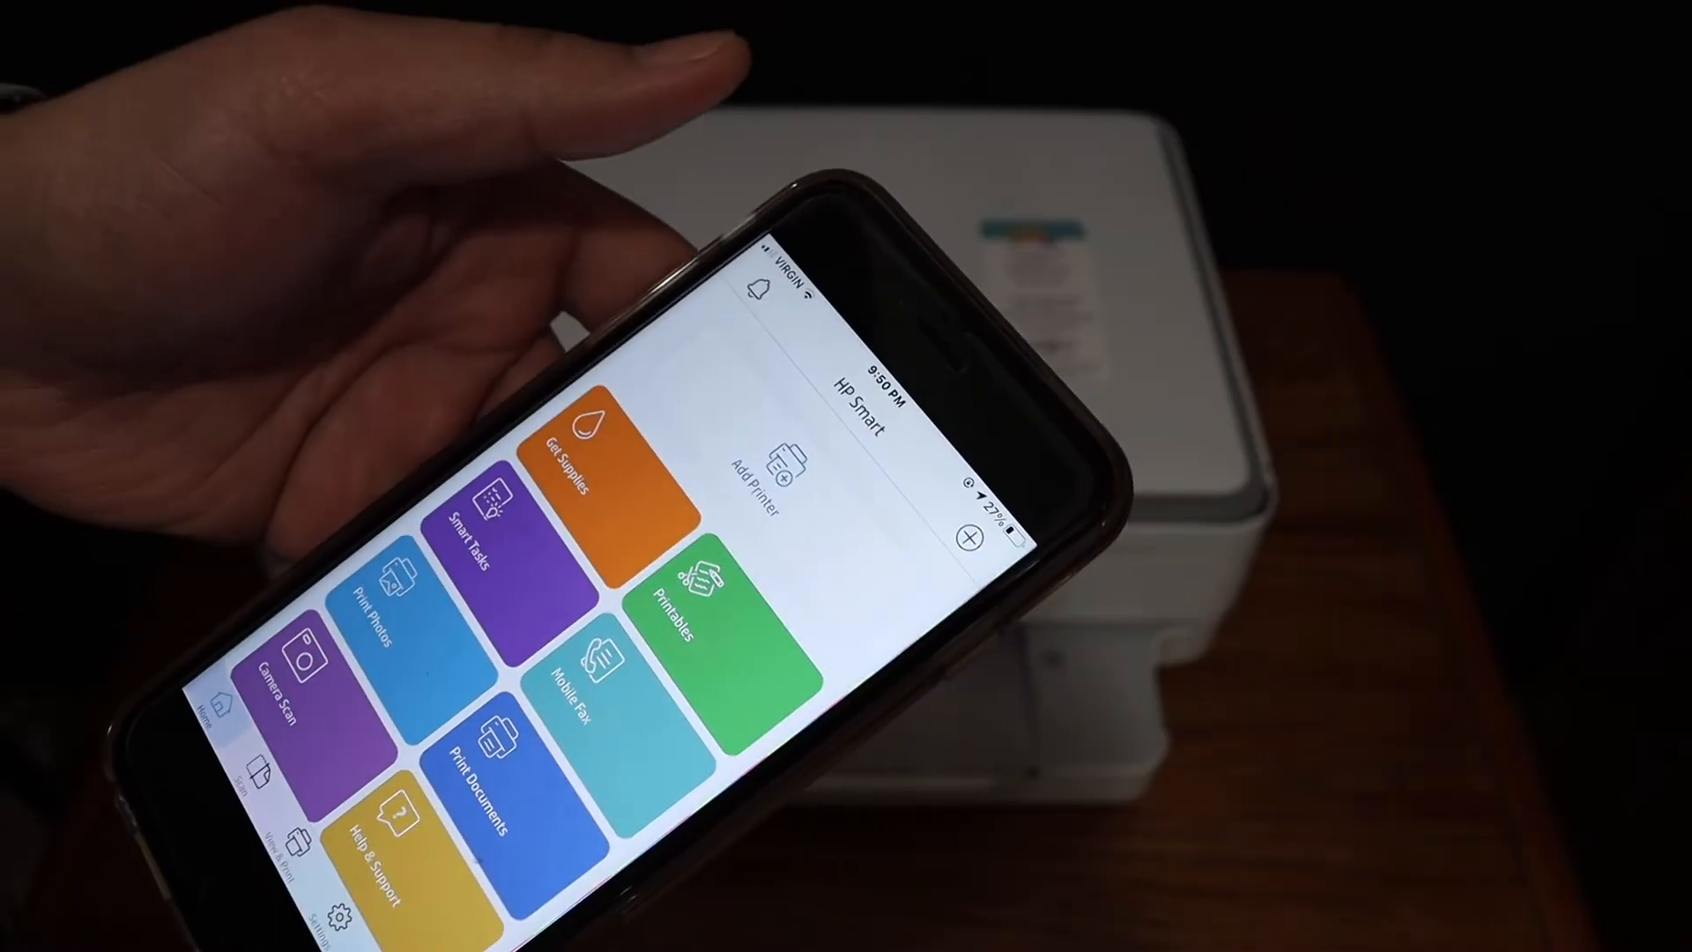
# Start adding a new printer and choose the HP ENVY 6000 series for setup.
pyautogui.click(762, 464)
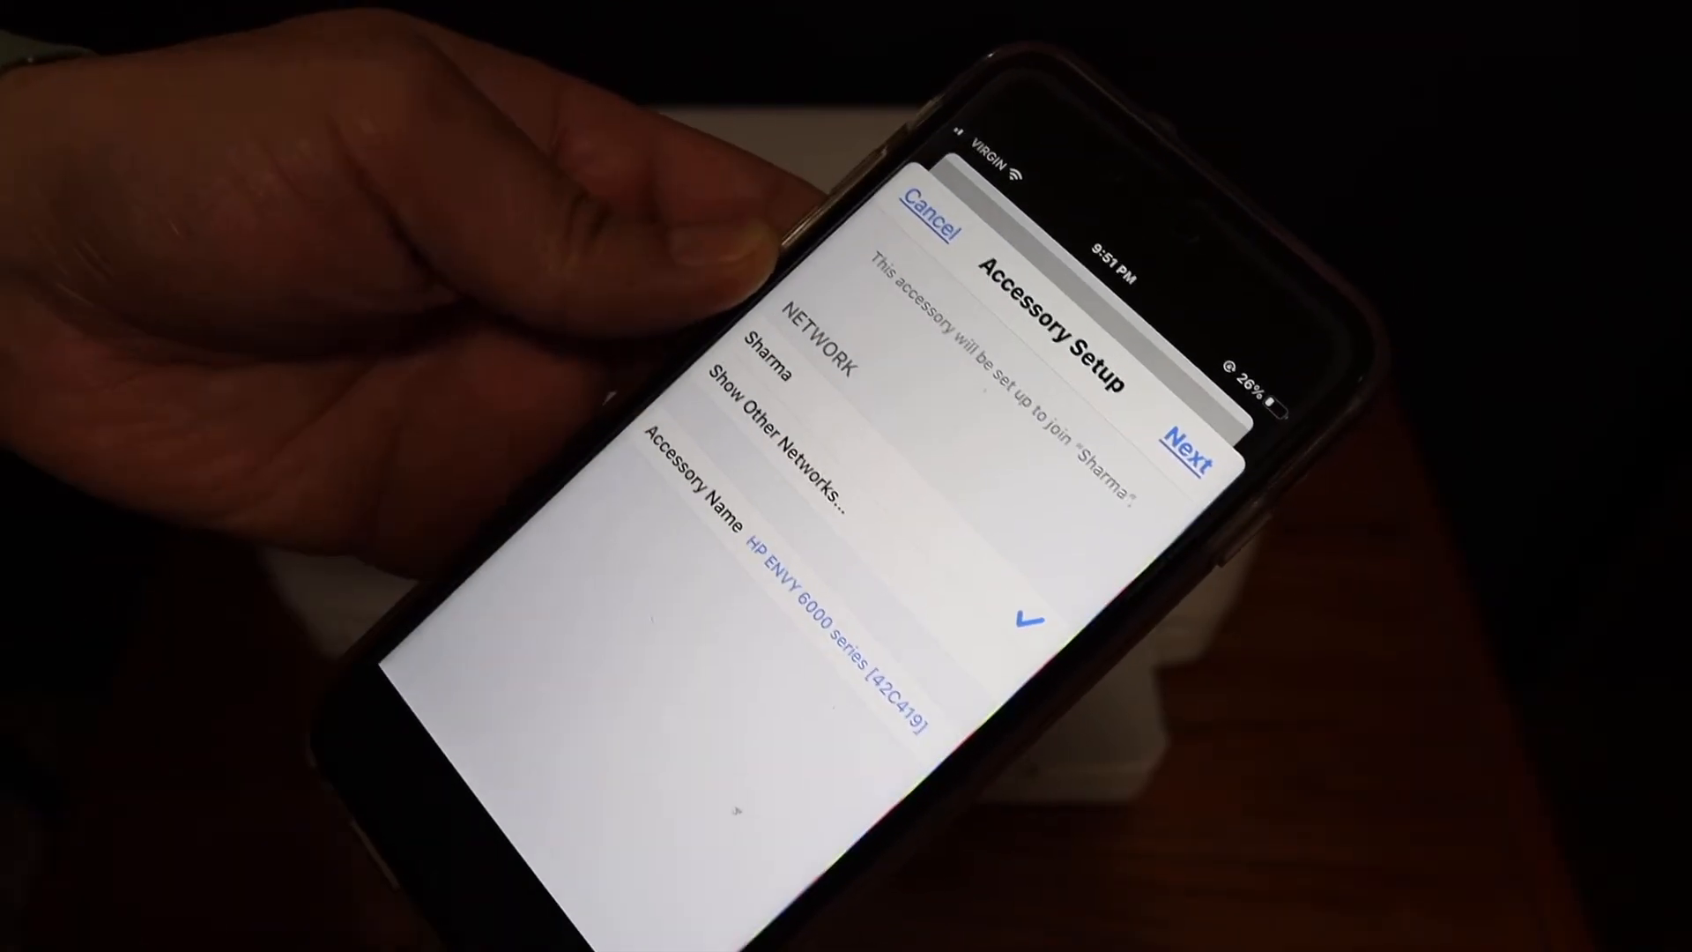
# Join the HP ENVY 6000 to the home Wi-Fi and acknowledge the setup-complete confirmation.
pyautogui.click(1188, 437)
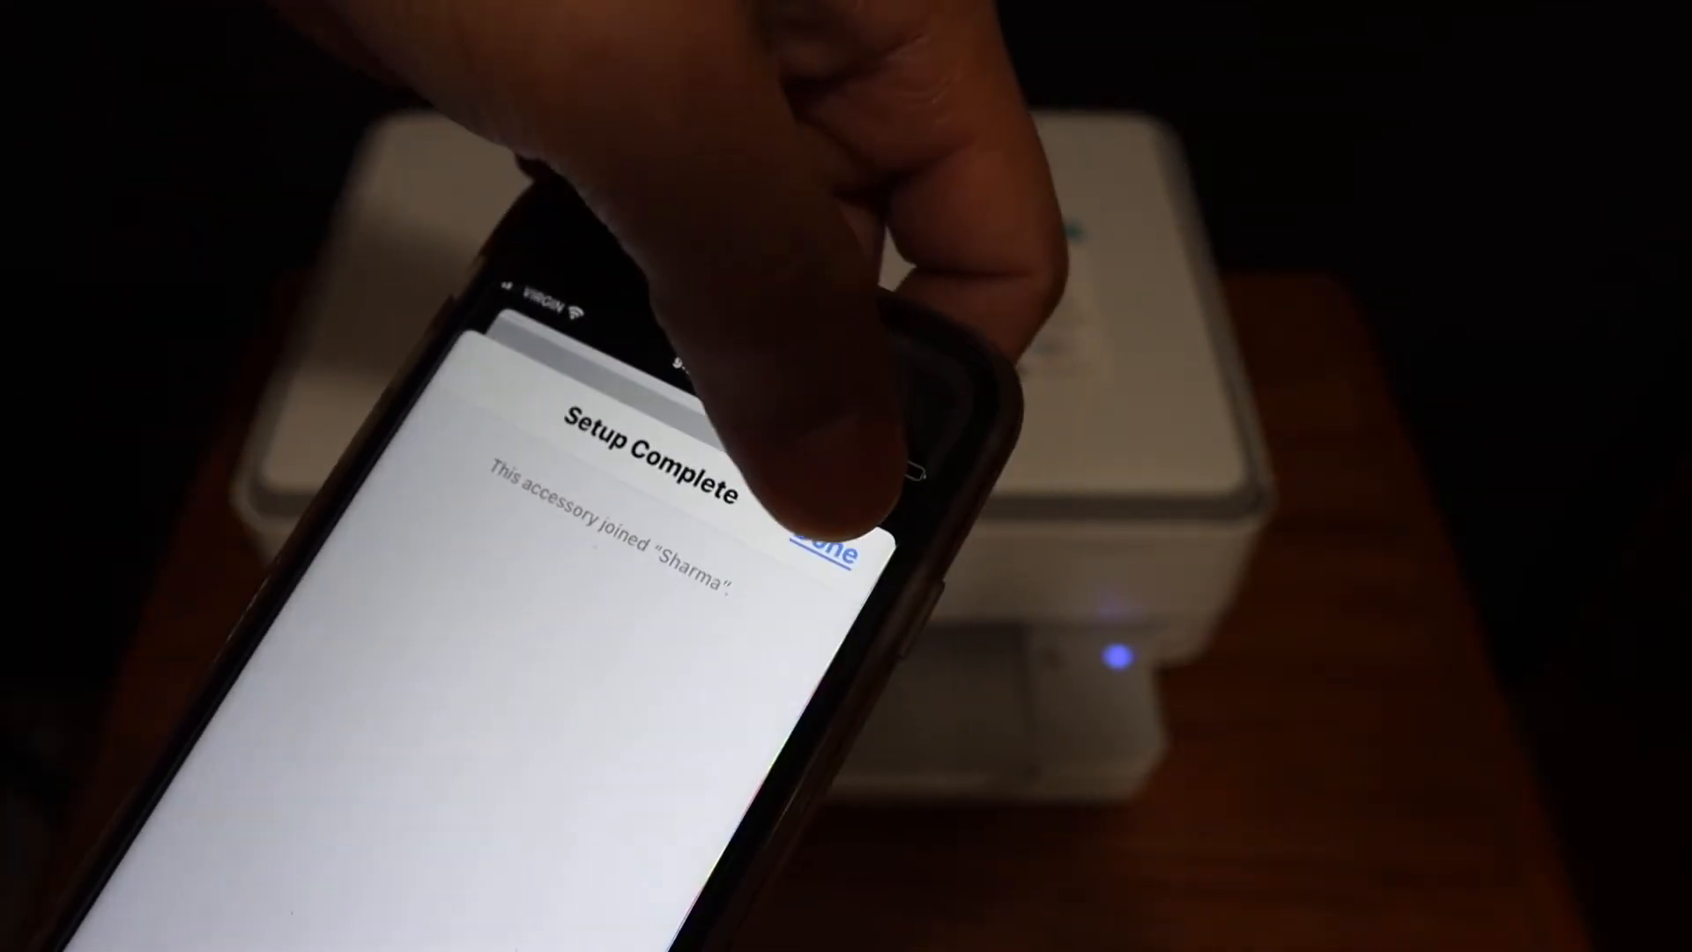
pyautogui.click(827, 542)
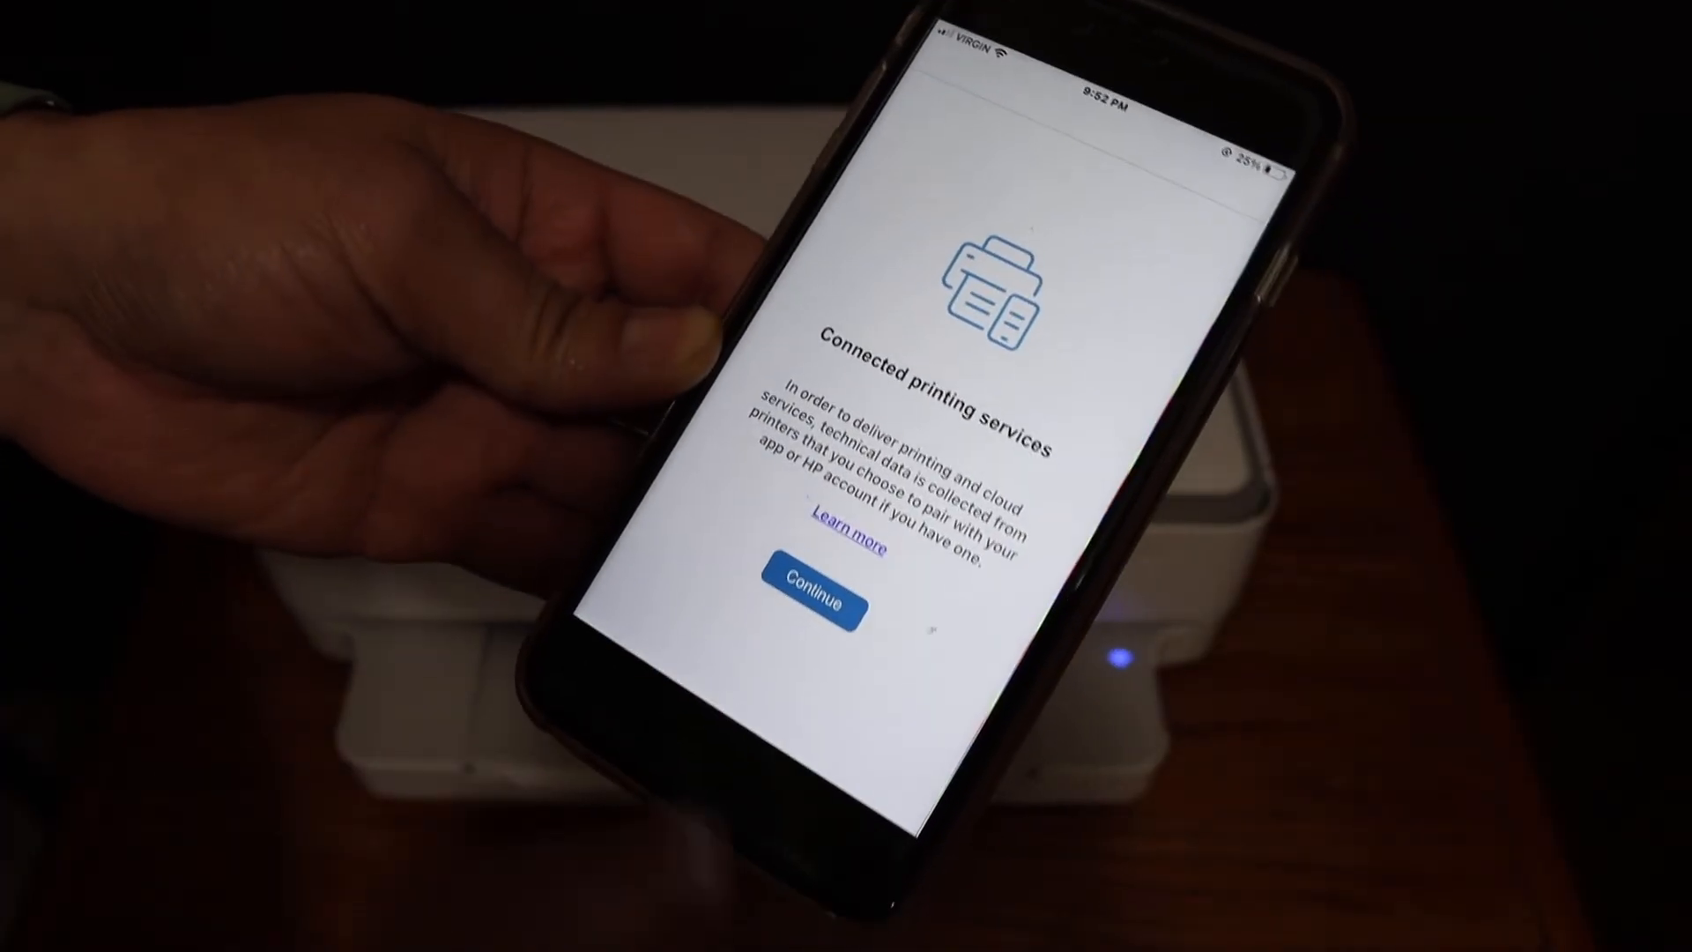
# Accept the connected printing services notice to reach the test-page offer.
pyautogui.click(818, 603)
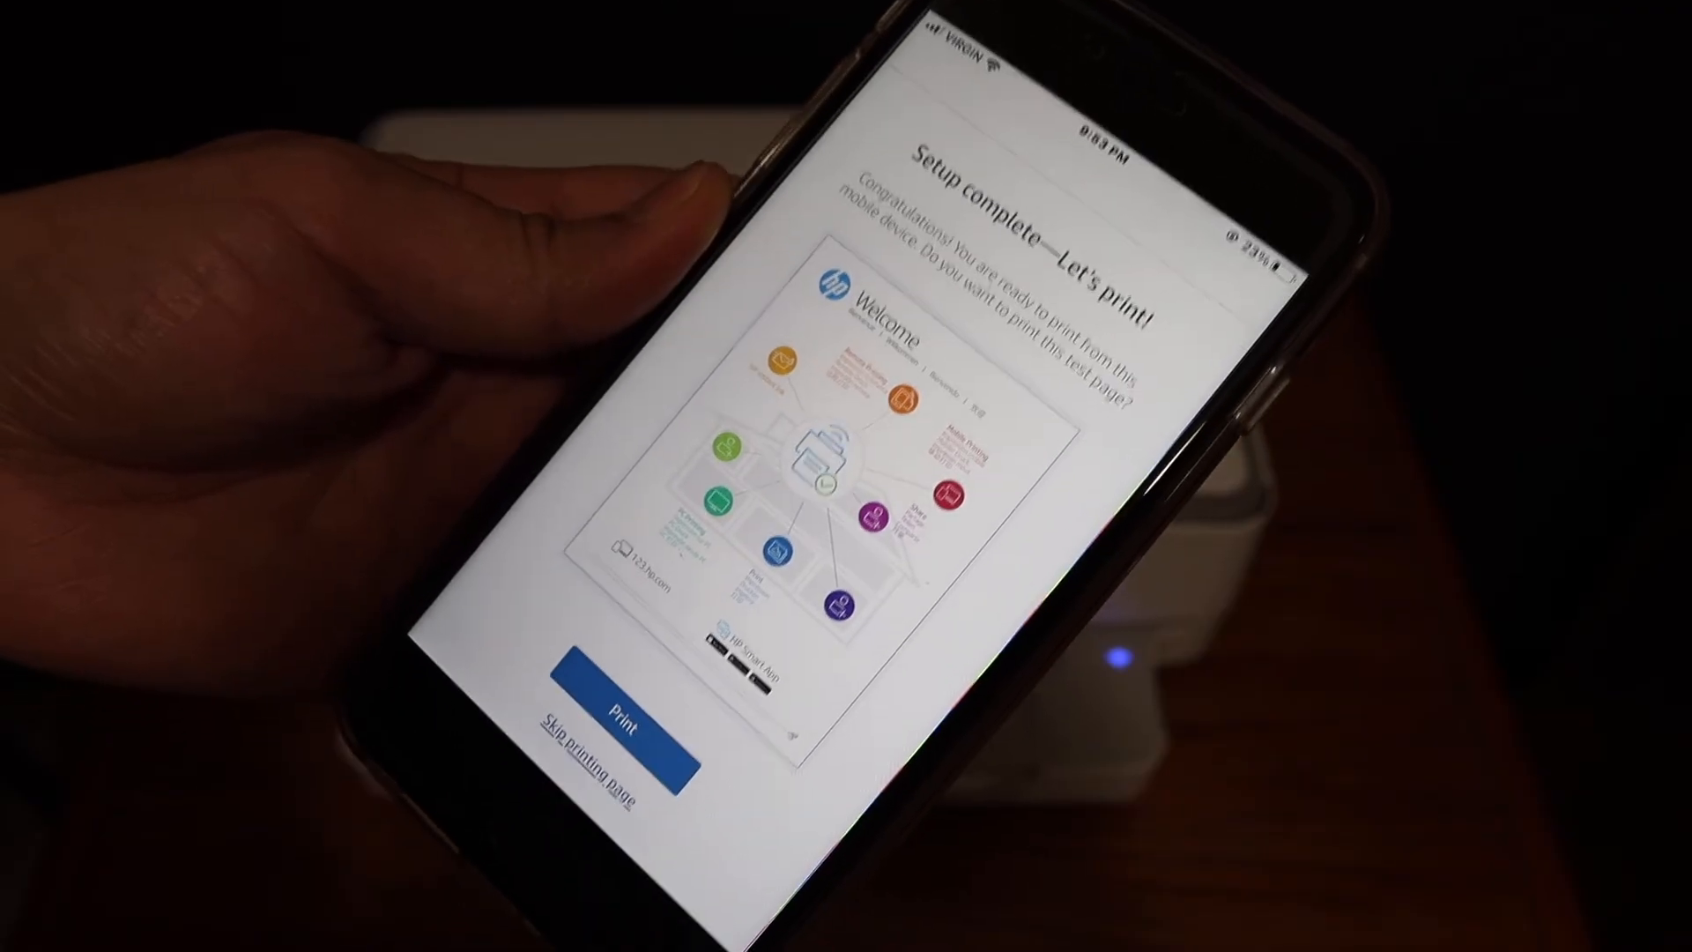
# Move past the welcome test page to the Print from other devices screen.
pyautogui.click(612, 714)
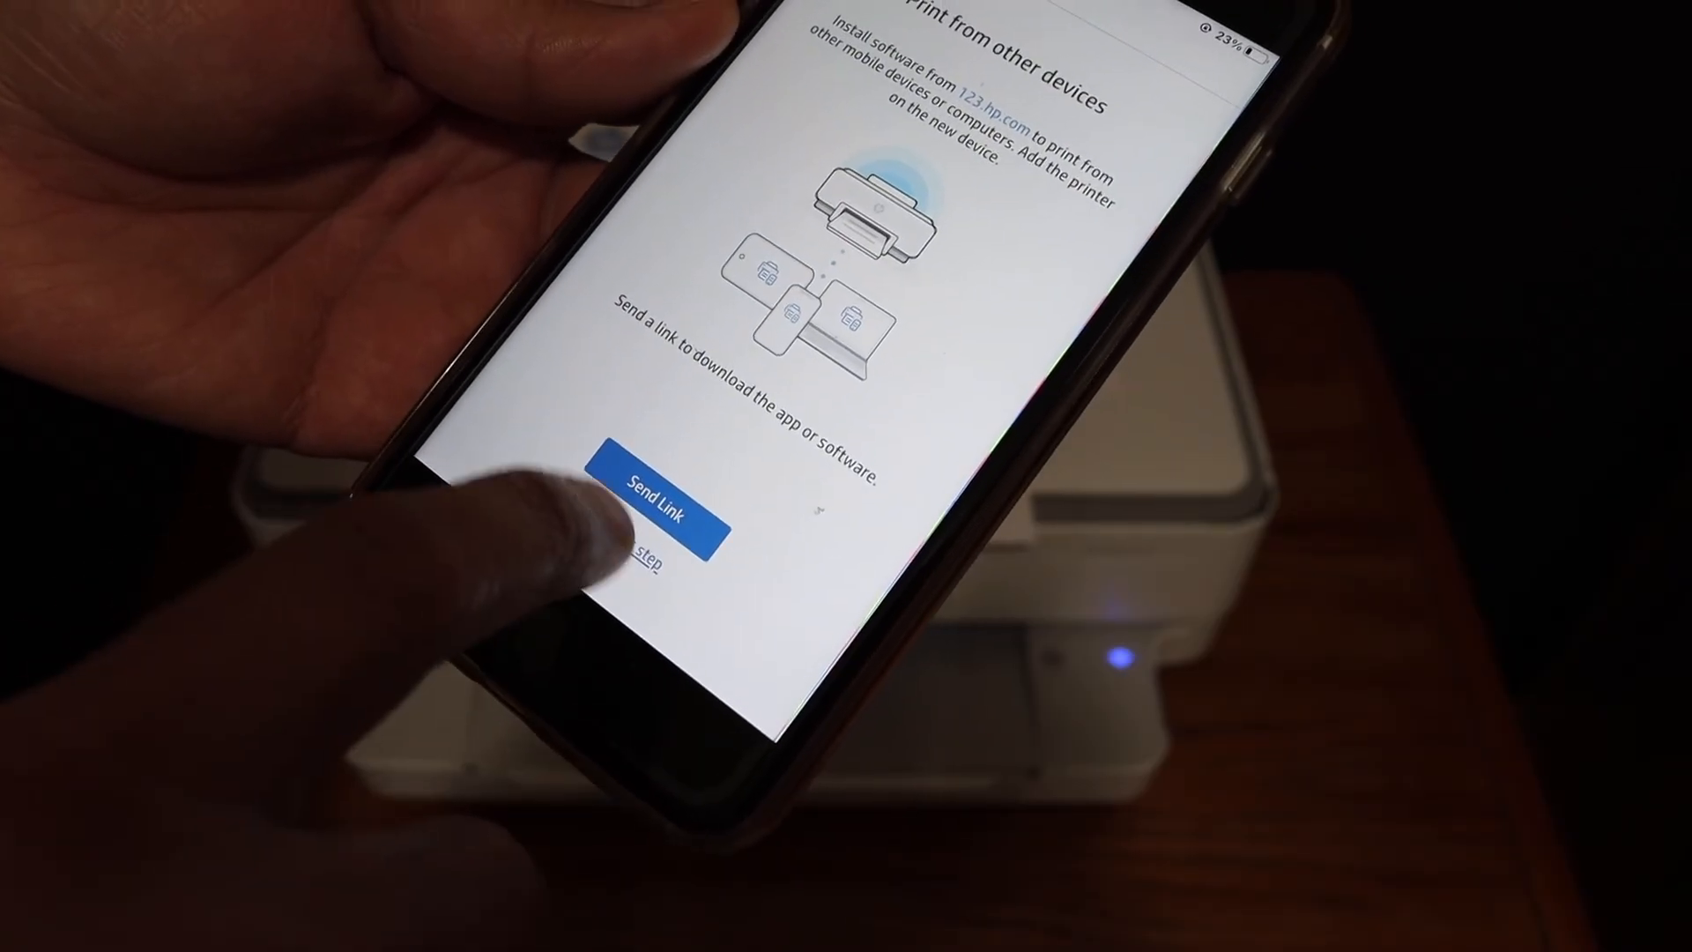
# Skip the download link, confirm Setup Complete and return home showing the ENVY 6000 with ink levels.
pyautogui.click(636, 566)
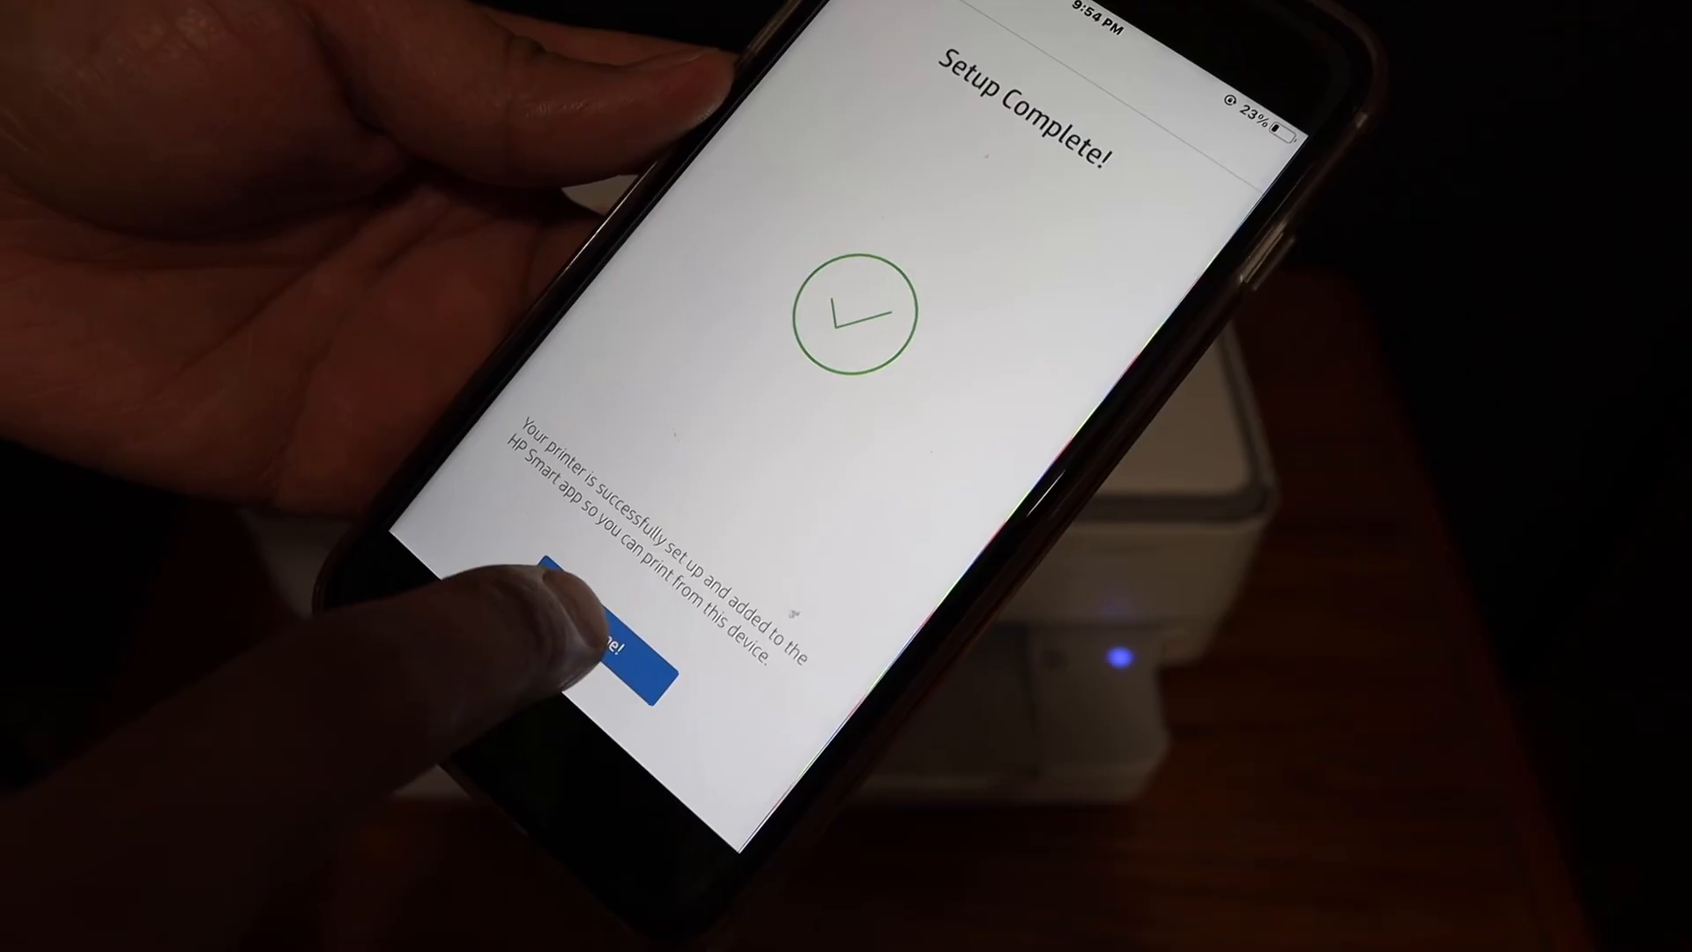
pyautogui.click(600, 647)
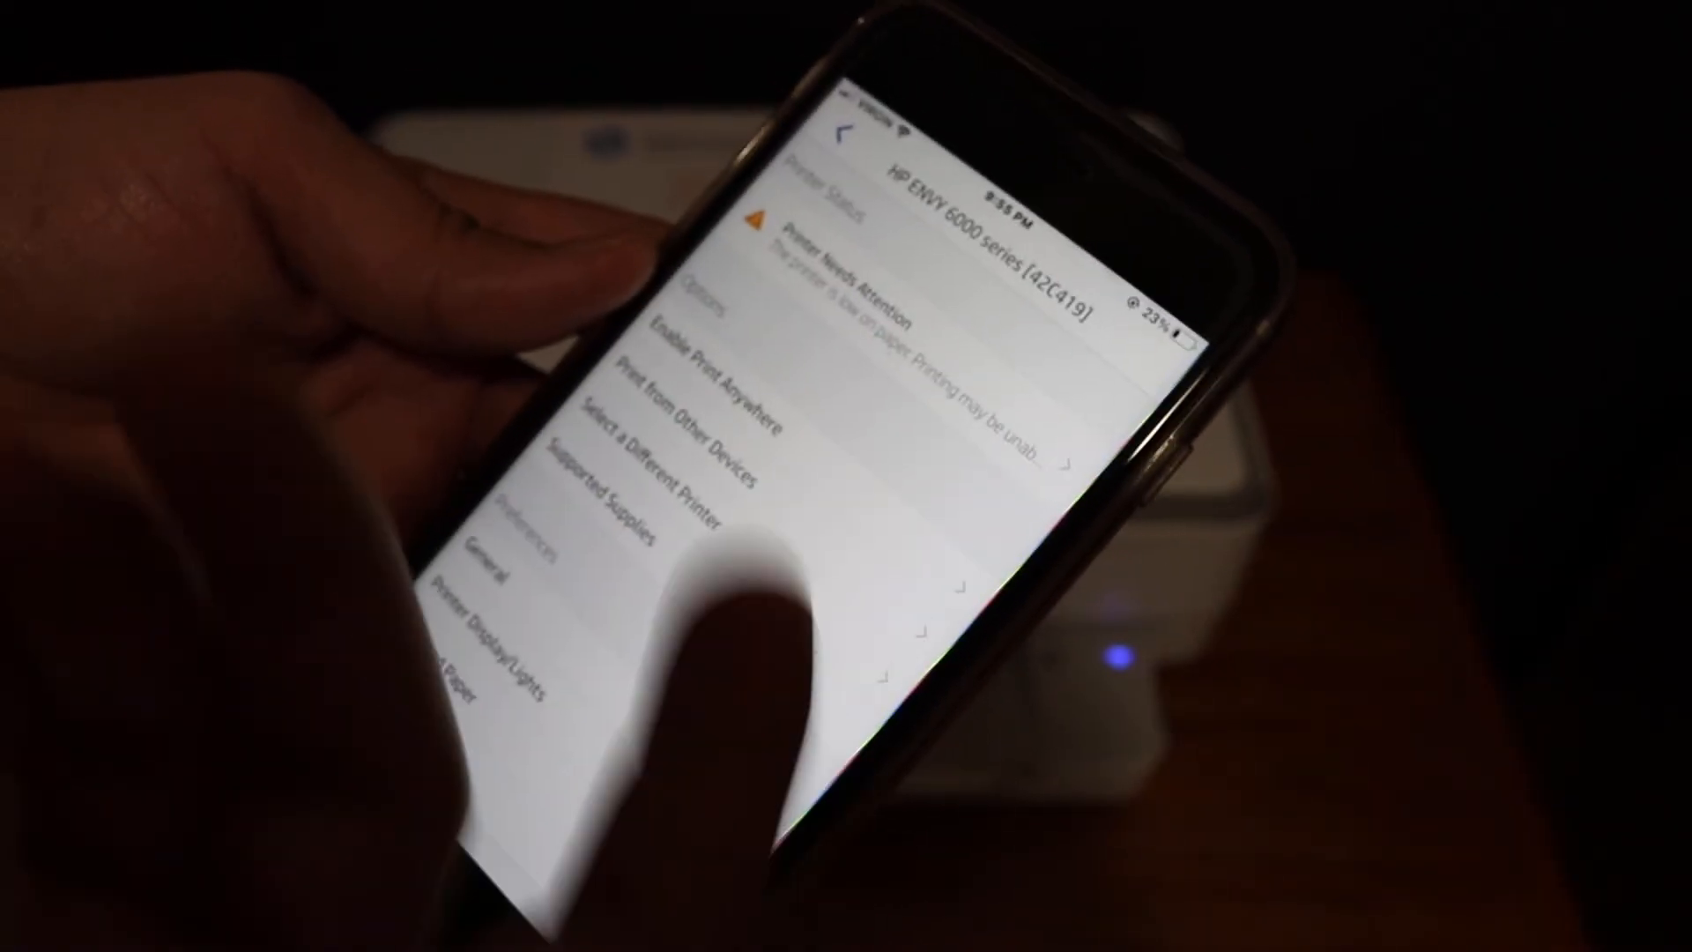
pyautogui.click(843, 141)
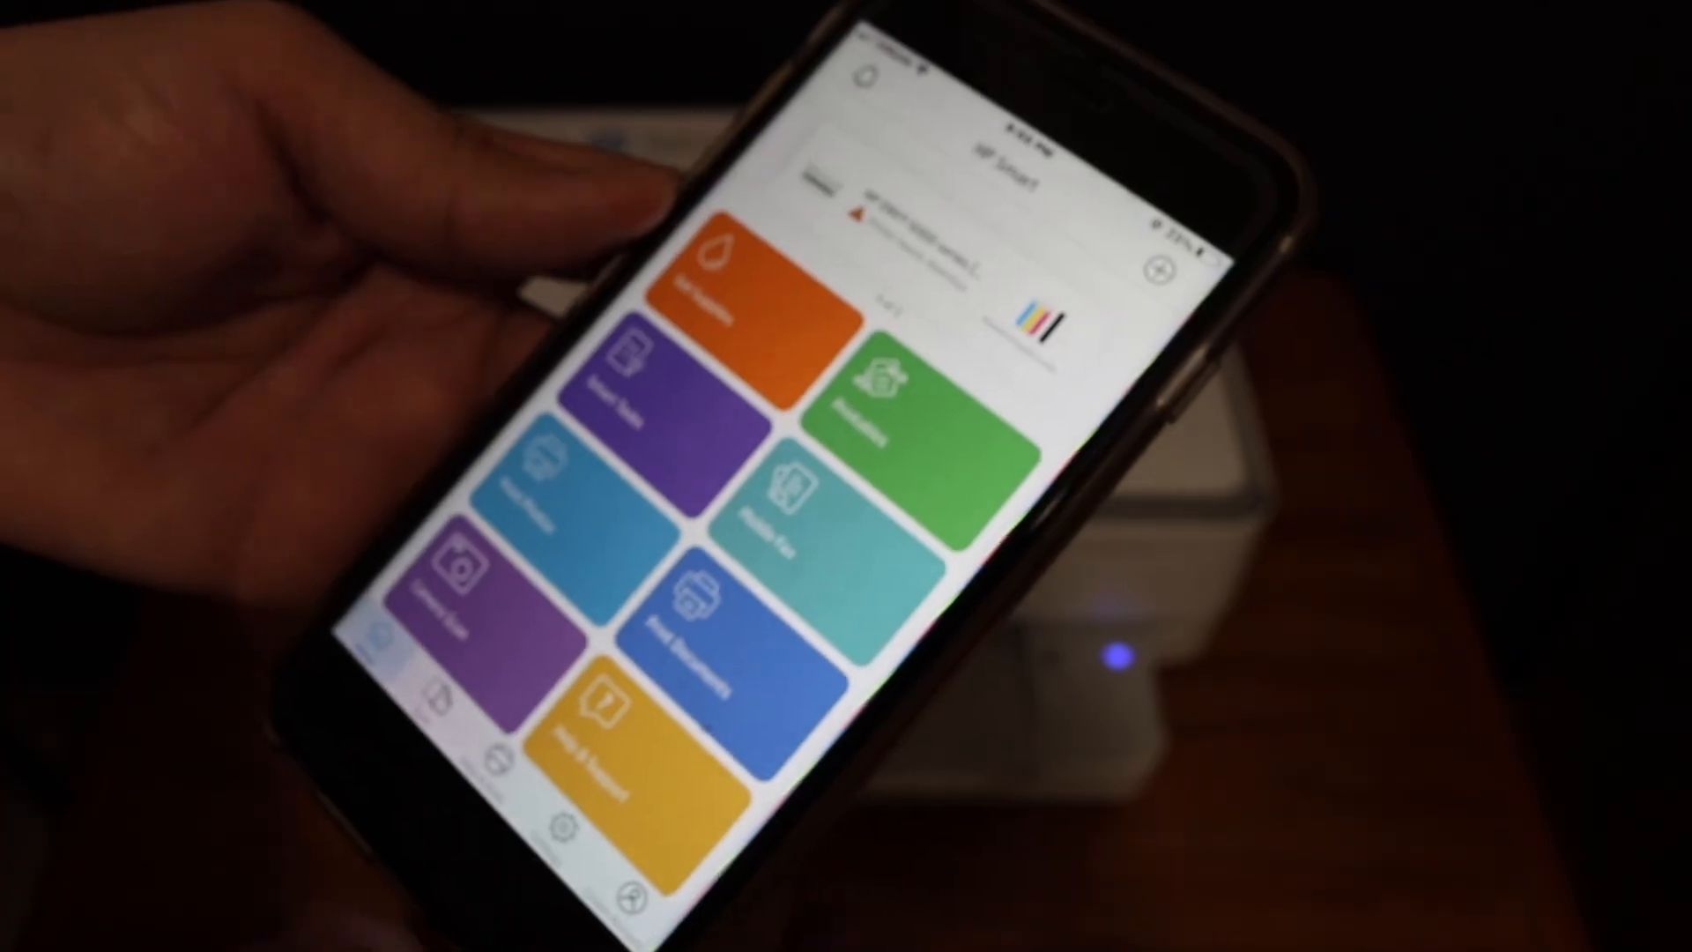